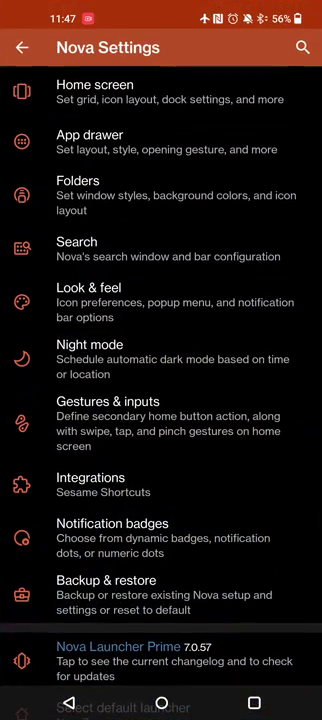
View the Nova changelog, confirm Nova 7.0.57 as default launcher, and return home.
{"action": "scroll", "scroll_direction": "down", "scroll_amount": 3}
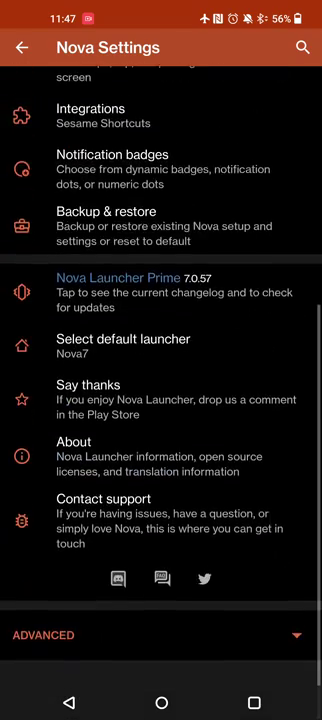
{"action": "left_click", "coordinate": [161, 291]}
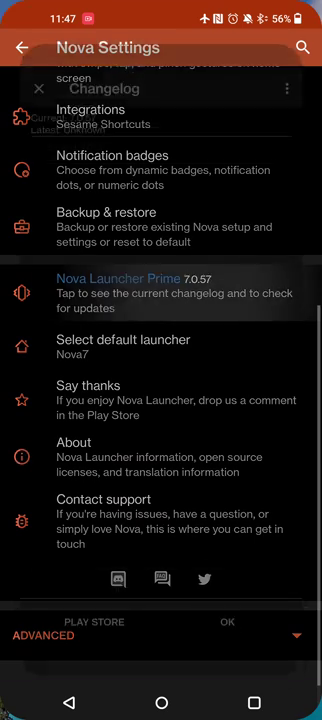
{"action": "left_click", "coordinate": [161, 292]}
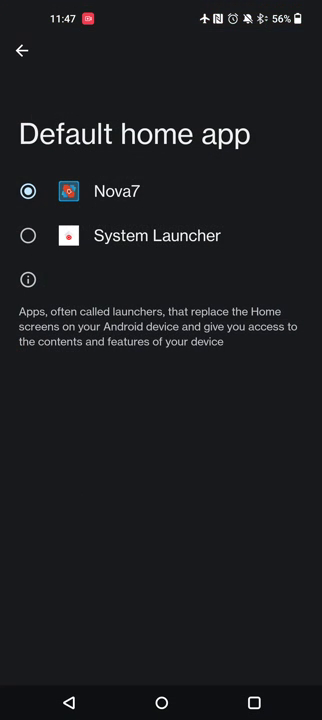
{"action": "left_click", "coordinate": [20, 54]}
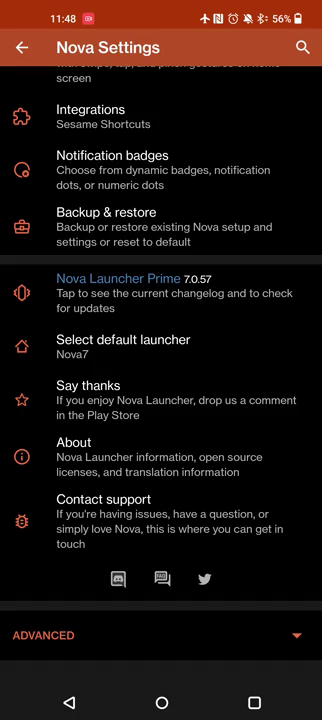
{"action": "scroll", "scroll_direction": "up", "scroll_amount": 3}
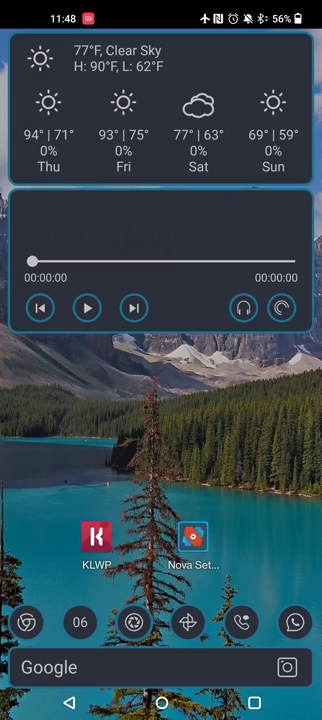
Open Nova Settings from the home screen.
{"action": "left_click", "coordinate": [198, 535]}
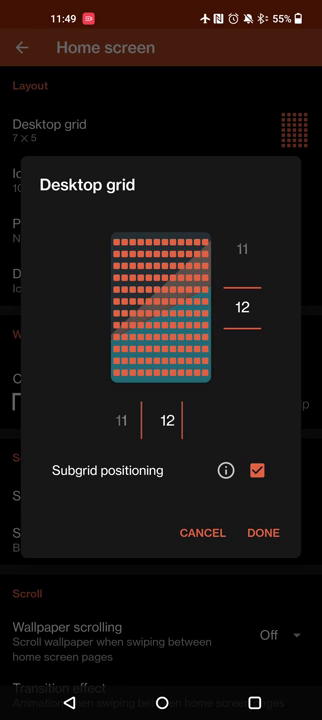
Discard the 12 × 12 grid to keep 7 × 5, then view and leave Icon layout.
{"action": "left_click", "coordinate": [225, 470]}
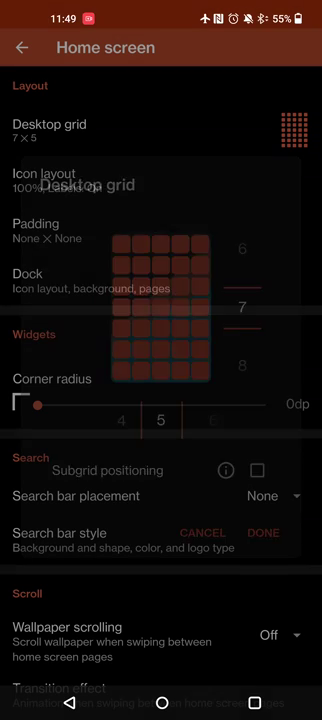
{"action": "left_click", "coordinate": [263, 532]}
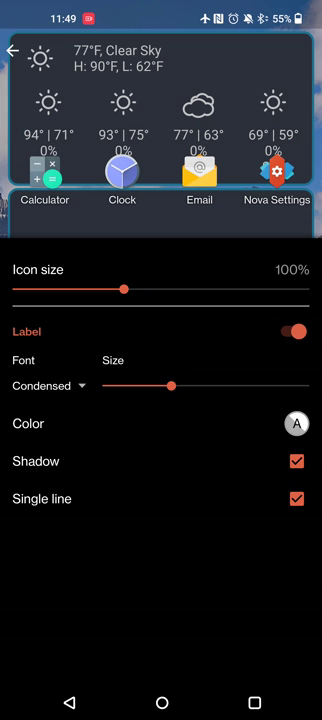
{"action": "left_click", "coordinate": [20, 48]}
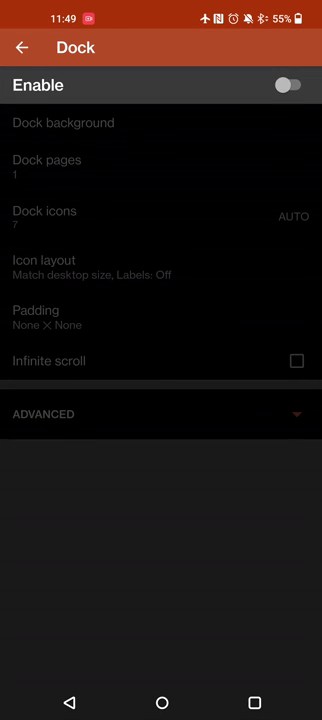
Remove dock background padding and set its corner radii to 80%, 30% and 80%.
{"action": "left_click", "coordinate": [289, 85]}
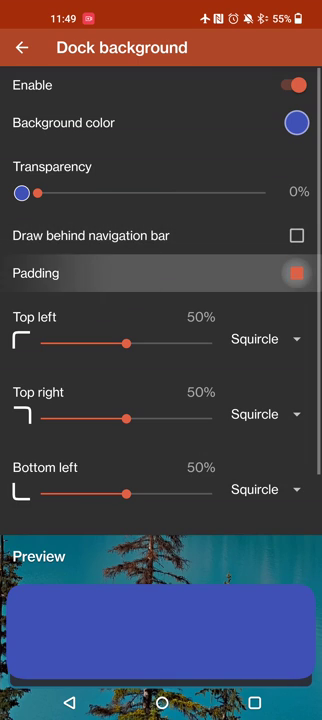
{"action": "left_click", "coordinate": [297, 273]}
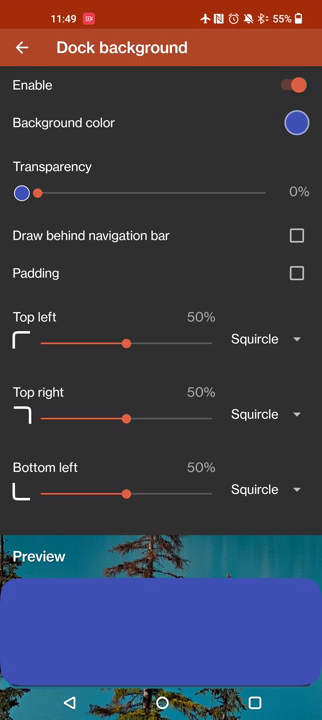
{"action": "left_click_drag", "start_coordinate": [126, 417], "coordinate": [40, 417]}
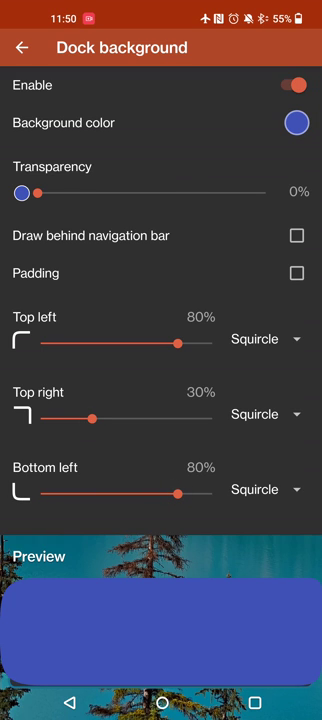
{"action": "left_click", "coordinate": [22, 48]}
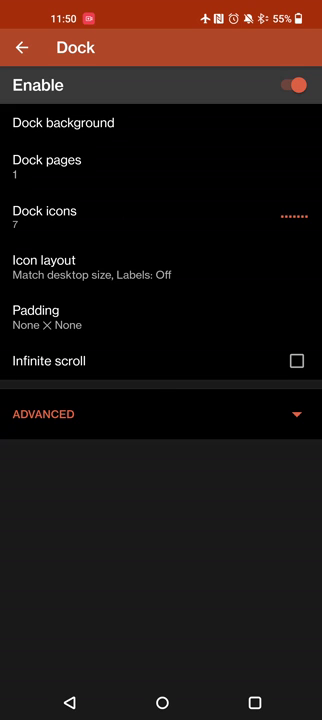
Toggle dock infinite scroll on and back off, then return to Home screen settings.
{"action": "left_click", "coordinate": [44, 211]}
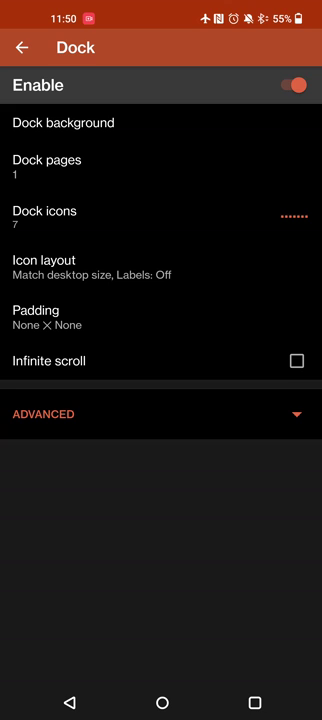
{"action": "left_click", "coordinate": [297, 361]}
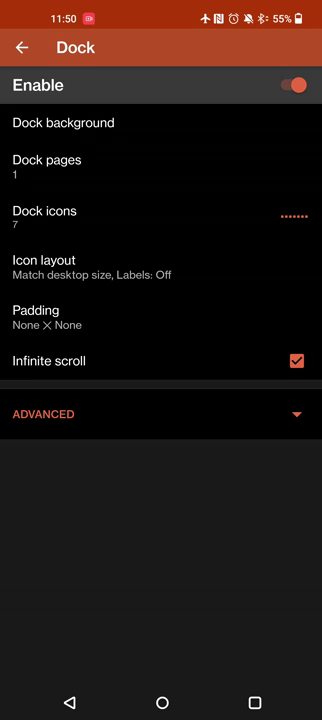
{"action": "left_click", "coordinate": [297, 361]}
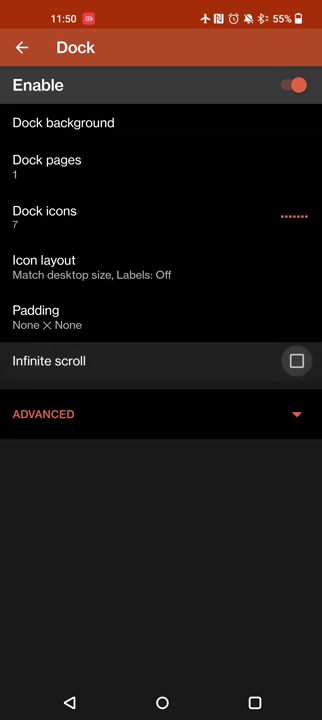
{"action": "left_click", "coordinate": [22, 47]}
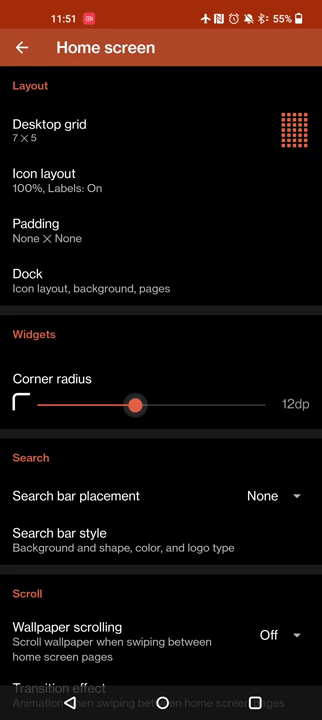
Set the widget corner radius to 0dp for square widget corners.
{"action": "left_click_drag", "start_coordinate": [137, 406], "coordinate": [42, 406]}
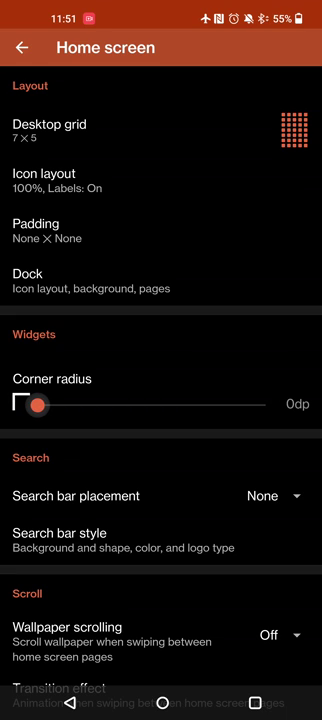
{"action": "scroll", "scroll_direction": "down", "scroll_amount": 3}
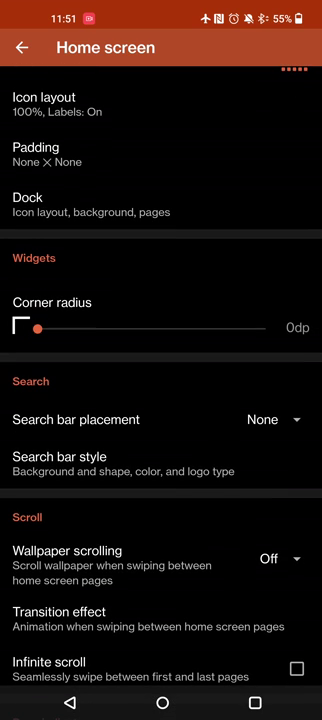
{"action": "left_click", "coordinate": [270, 419]}
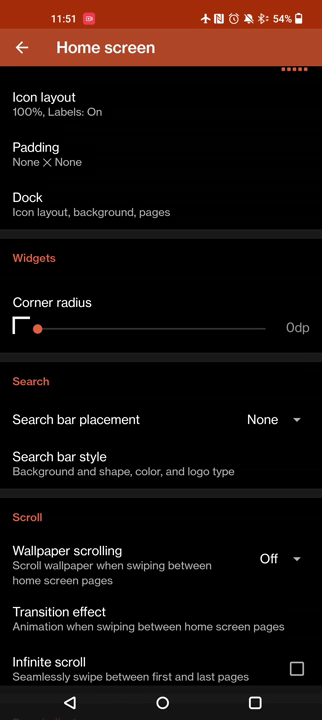
Review the page transition effects, keeping In and out, and return to the settings list.
{"action": "scroll", "scroll_direction": "down", "scroll_amount": 3}
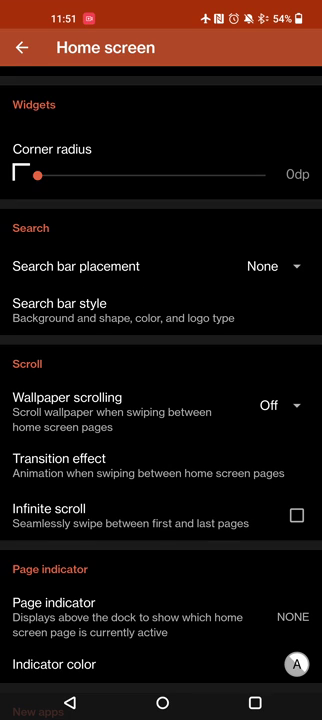
{"action": "left_click", "coordinate": [285, 405]}
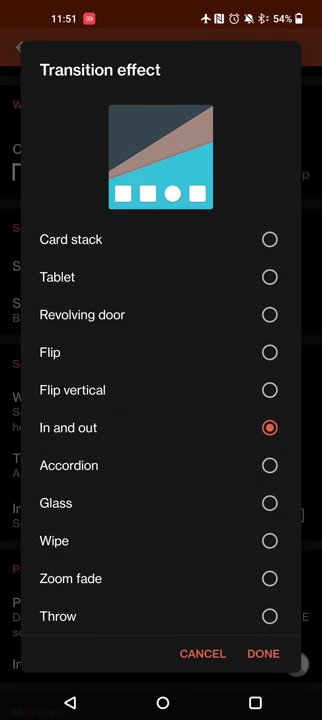
{"action": "scroll", "scroll_direction": "up", "scroll_amount": 3}
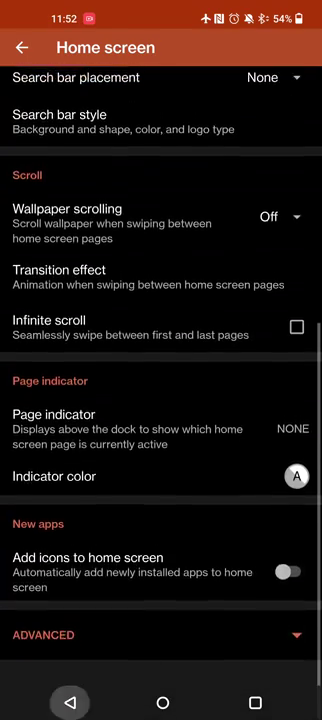
{"action": "left_click", "coordinate": [22, 48]}
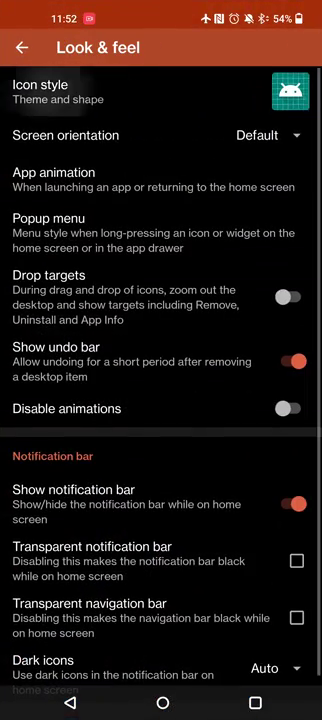
Try Round and Rounded square icon shapes, then make adaptive icons follow the system.
{"action": "left_click", "coordinate": [160, 90]}
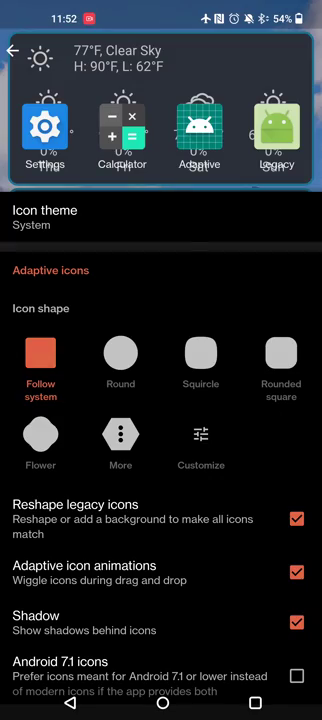
{"action": "left_click", "coordinate": [45, 225]}
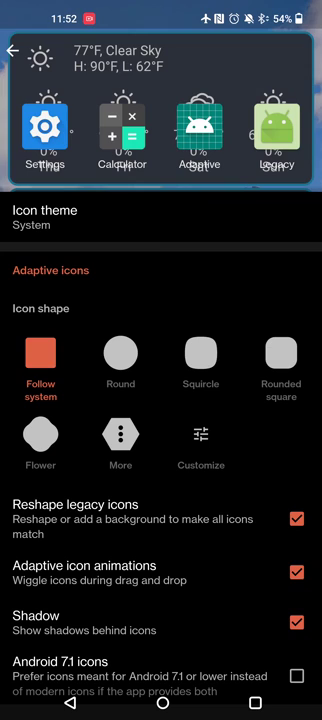
{"action": "left_click", "coordinate": [120, 354]}
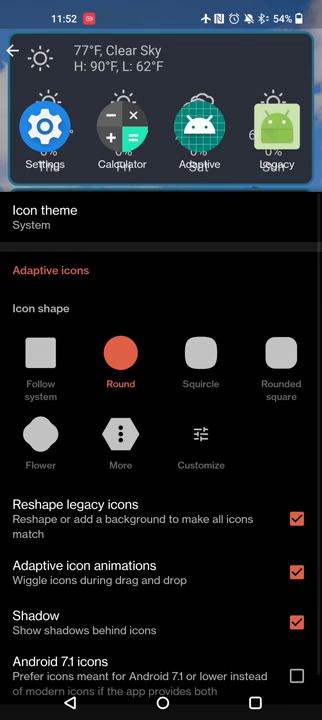
{"action": "left_click", "coordinate": [280, 355]}
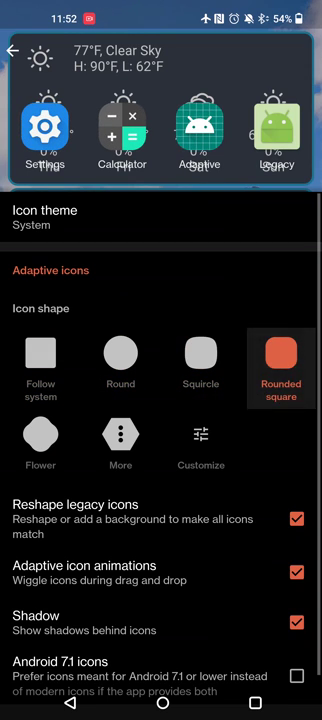
{"action": "left_click", "coordinate": [41, 355]}
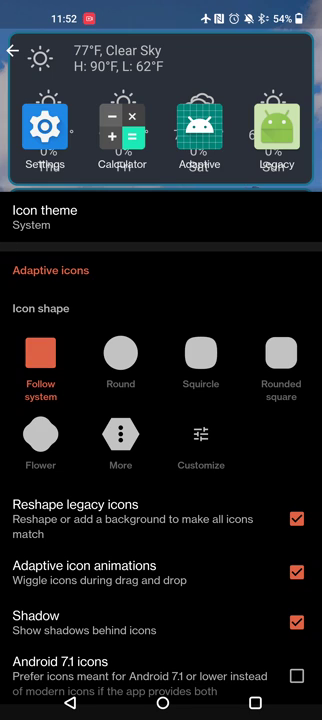
Toggle Reshape legacy icons off and back on, leaving legacy reshaping enabled.
{"action": "left_click", "coordinate": [296, 519]}
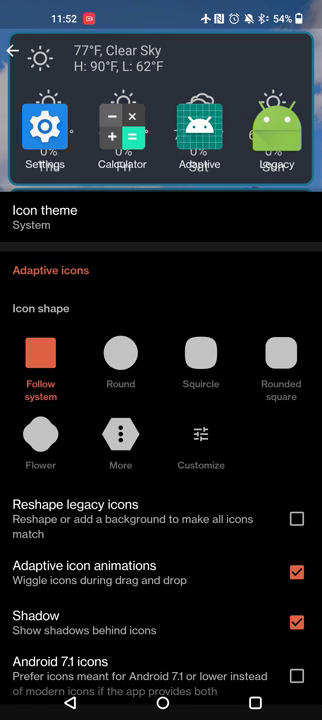
{"action": "left_click", "coordinate": [41, 356]}
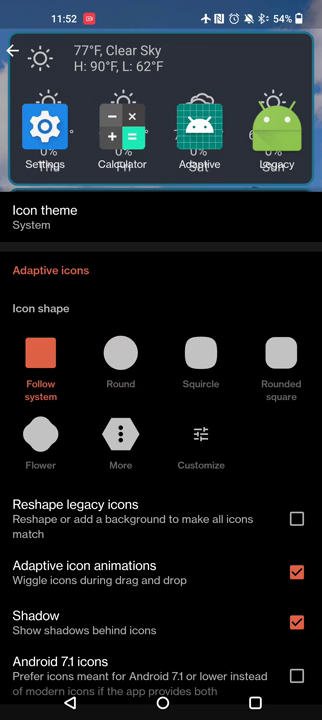
{"action": "left_click", "coordinate": [296, 519]}
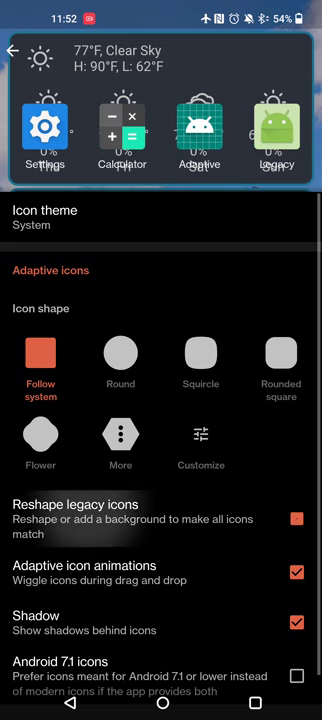
{"action": "left_click", "coordinate": [297, 519]}
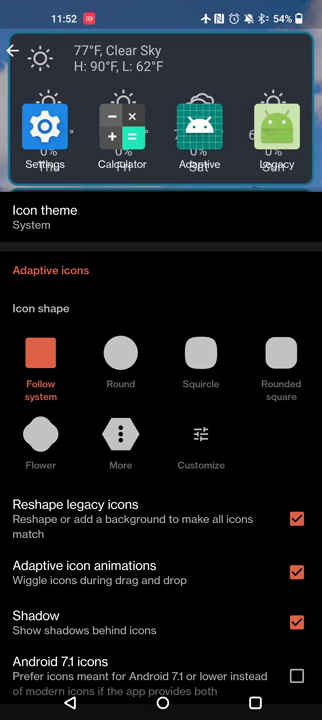
{"action": "left_click", "coordinate": [296, 519]}
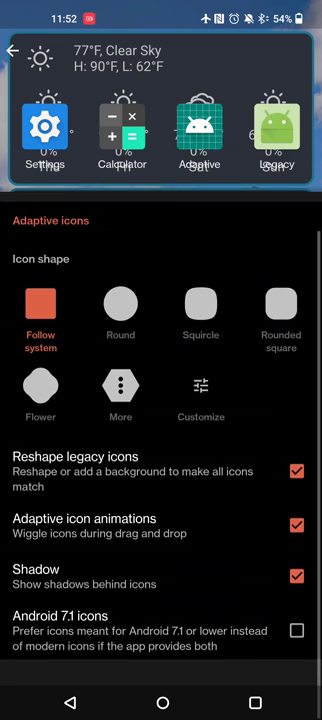
{"action": "left_click", "coordinate": [12, 51]}
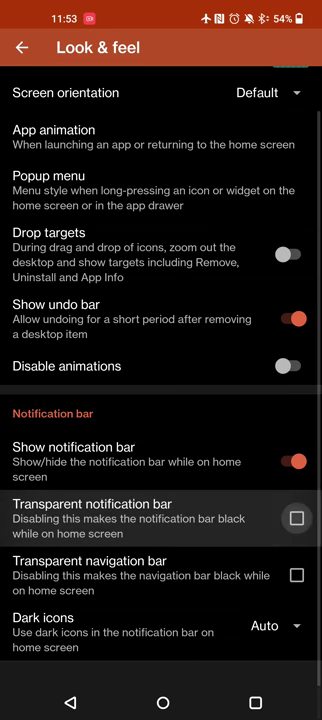
Make the home screen navigation bar transparent and return to the main settings list.
{"action": "left_click", "coordinate": [297, 518]}
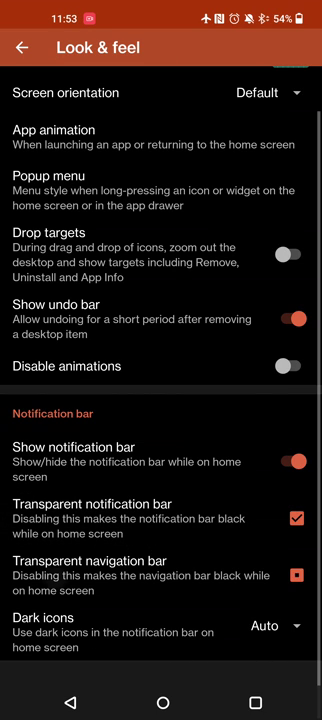
{"action": "left_click", "coordinate": [298, 575]}
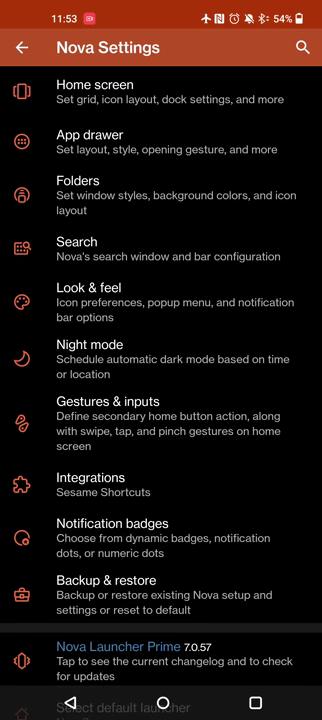
Try #303030 and pure black night mode colours, settling on #121212.
{"action": "left_click", "coordinate": [75, 344]}
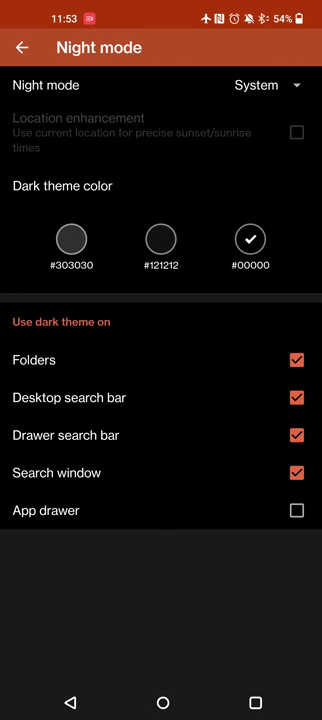
{"action": "left_click", "coordinate": [70, 239]}
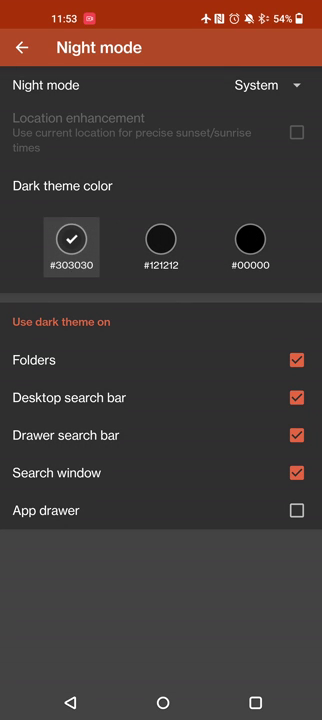
{"action": "left_click", "coordinate": [249, 239]}
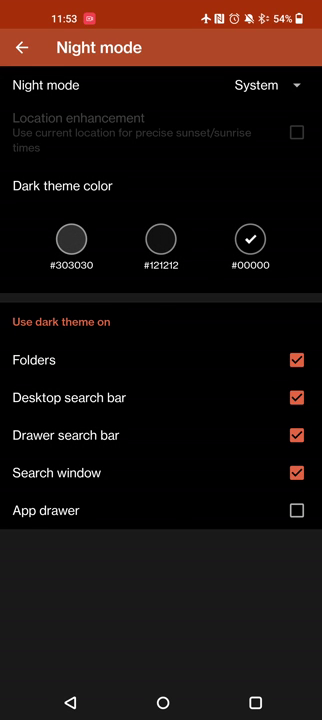
{"action": "left_click", "coordinate": [160, 239]}
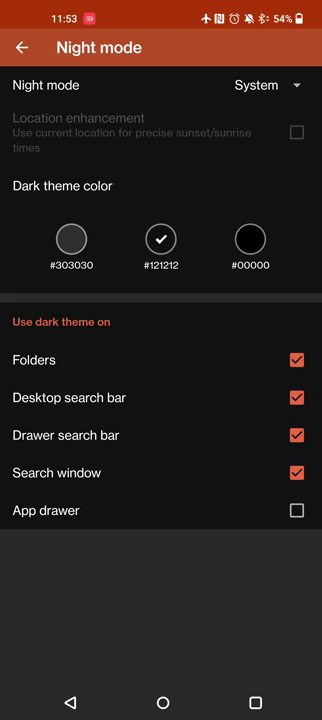
{"action": "left_click", "coordinate": [24, 48]}
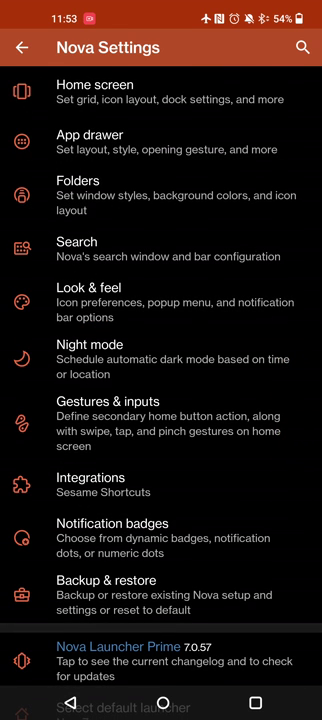
Try the Numeric dots badge style, then switch notification badges to None.
{"action": "left_click", "coordinate": [112, 523]}
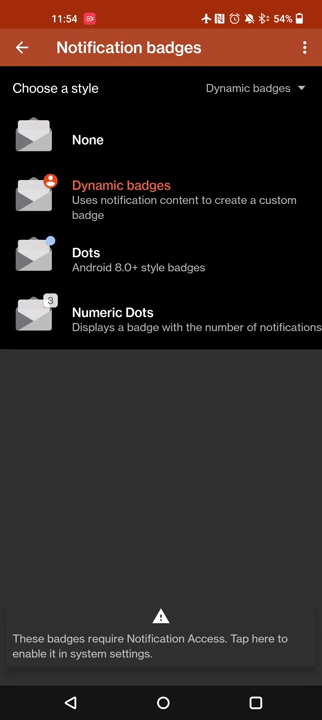
{"action": "left_click", "coordinate": [87, 252]}
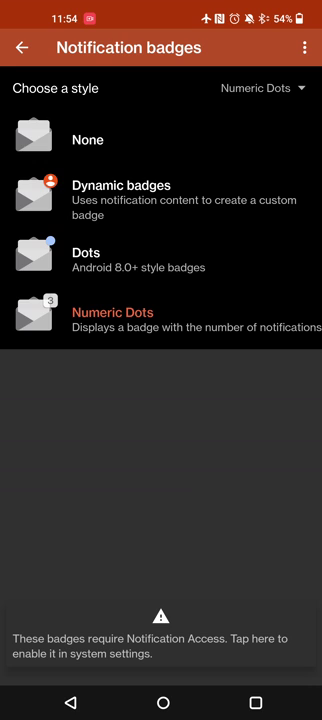
{"action": "left_click", "coordinate": [88, 139]}
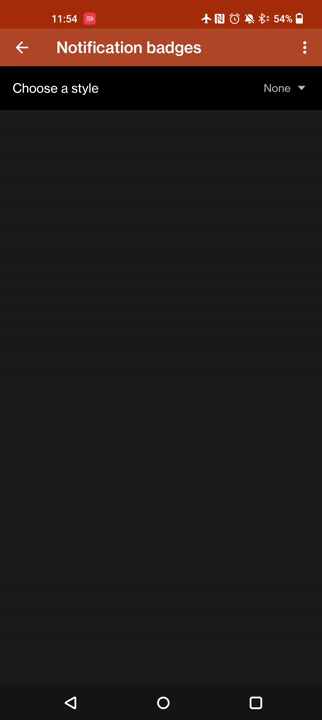
Browse the app and shortcut choices for the home button gesture without changing it.
{"action": "left_click", "coordinate": [22, 47]}
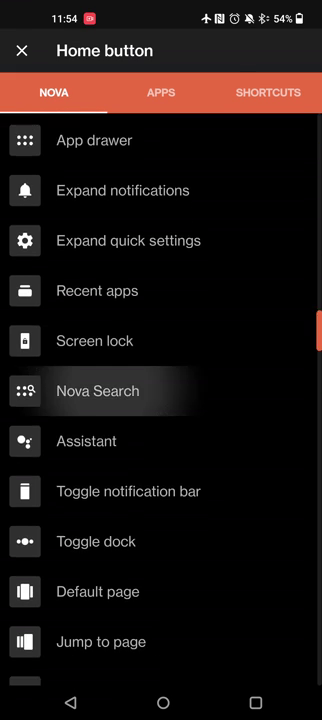
{"action": "scroll", "scroll_direction": "down", "scroll_amount": 3}
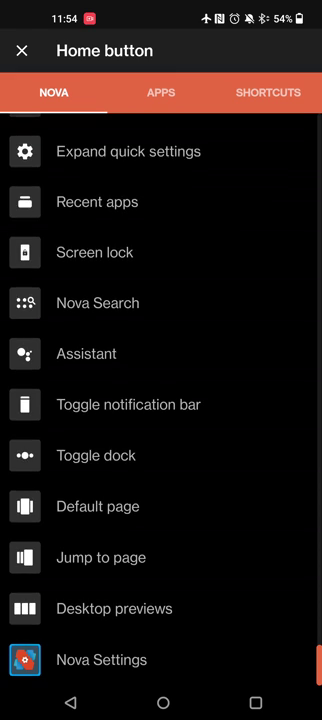
{"action": "scroll", "scroll_direction": "down", "scroll_amount": 3}
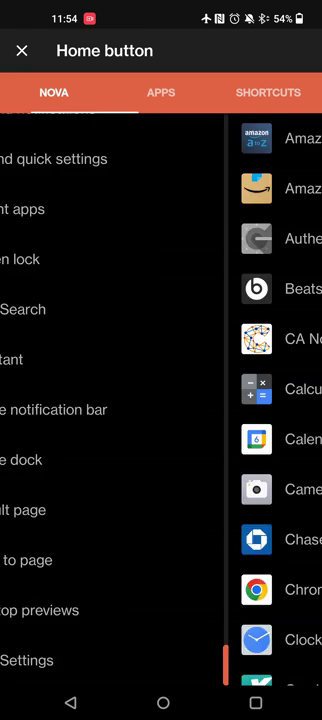
{"action": "left_click", "coordinate": [160, 92]}
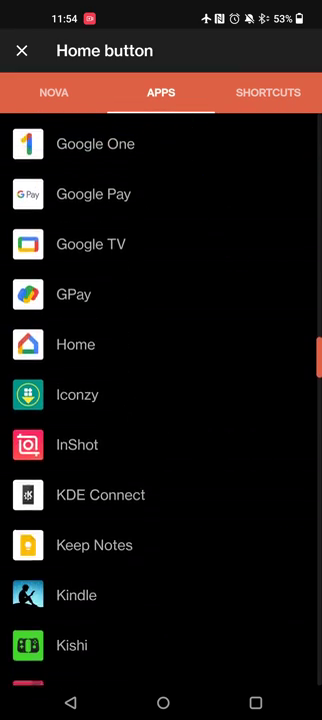
{"action": "left_click", "coordinate": [267, 92]}
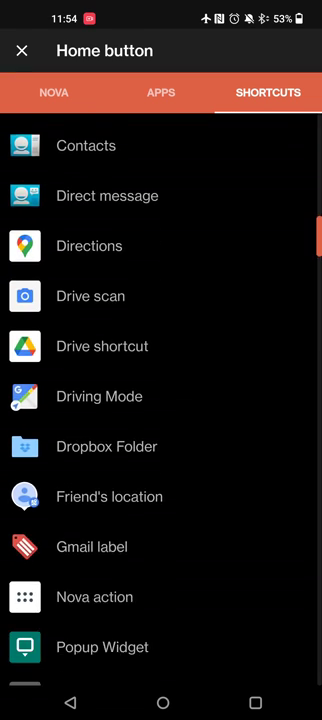
{"action": "left_click", "coordinate": [22, 51]}
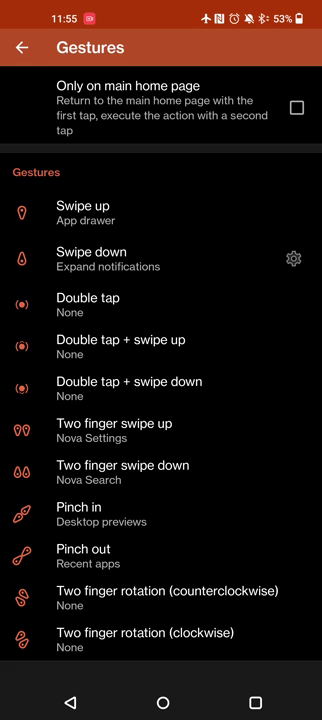
Look through apps for the double-tap gesture, then go back to the settings list.
{"action": "left_click", "coordinate": [89, 306]}
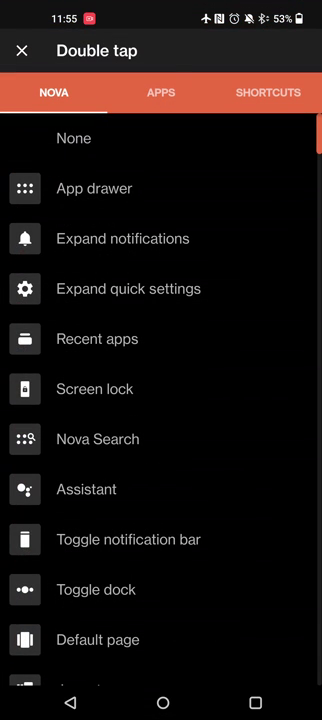
{"action": "left_click", "coordinate": [161, 92]}
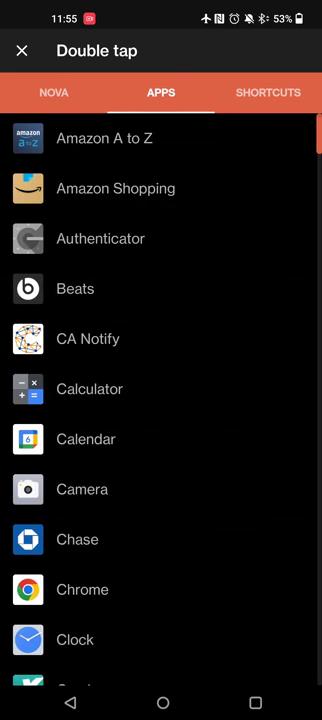
{"action": "left_click", "coordinate": [22, 50]}
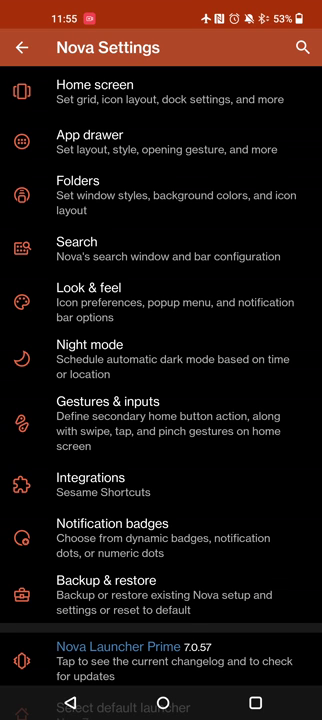
{"action": "scroll", "scroll_direction": "down", "scroll_amount": 3}
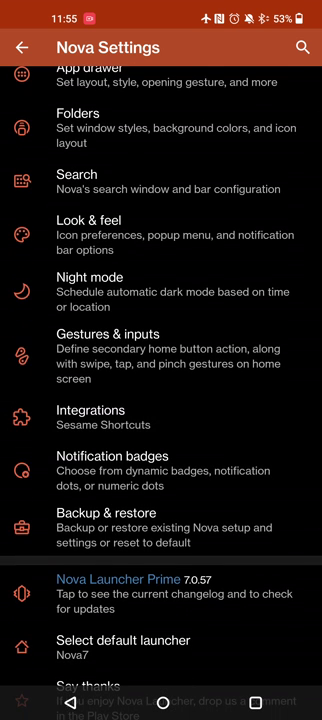
{"action": "left_click", "coordinate": [105, 512]}
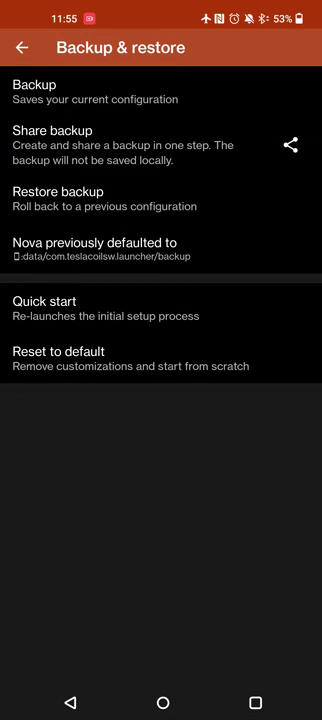
{"action": "left_click", "coordinate": [24, 48]}
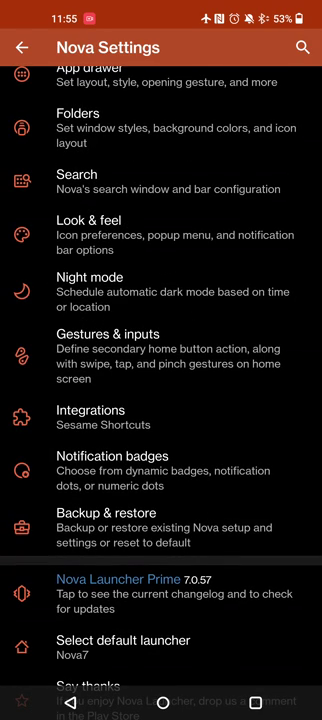
{"action": "scroll", "scroll_direction": "down", "scroll_amount": 3}
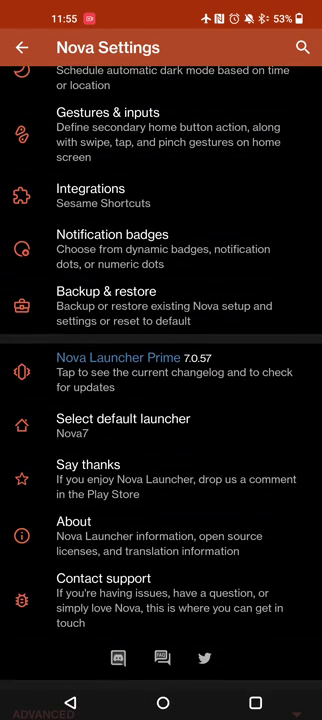
{"action": "scroll", "scroll_direction": "down", "scroll_amount": 3}
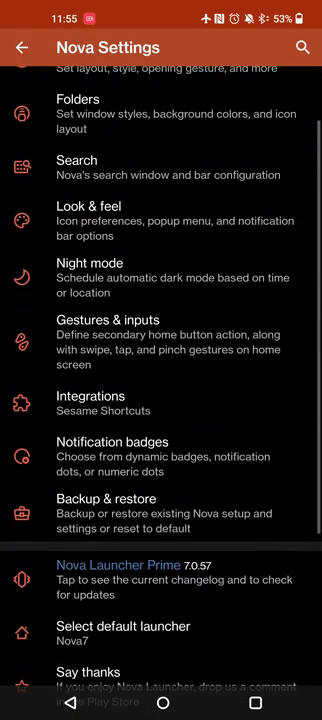
{"action": "scroll", "scroll_direction": "down", "scroll_amount": 3}
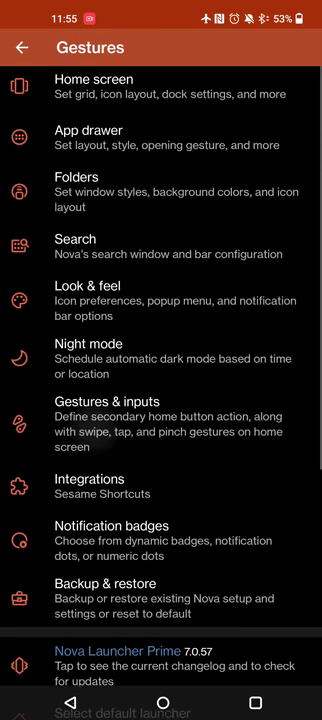
Scroll through the Home screen and App drawer settings pages.
{"action": "left_click", "coordinate": [22, 47]}
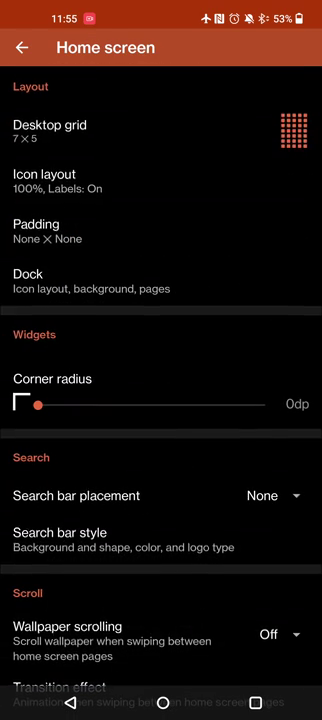
{"action": "scroll", "scroll_direction": "down", "scroll_amount": 3}
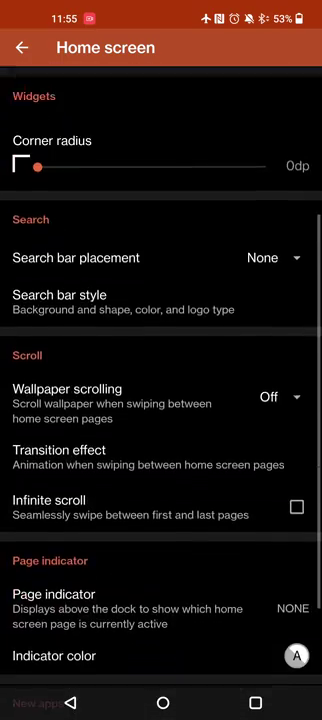
{"action": "scroll", "scroll_direction": "down", "scroll_amount": 3}
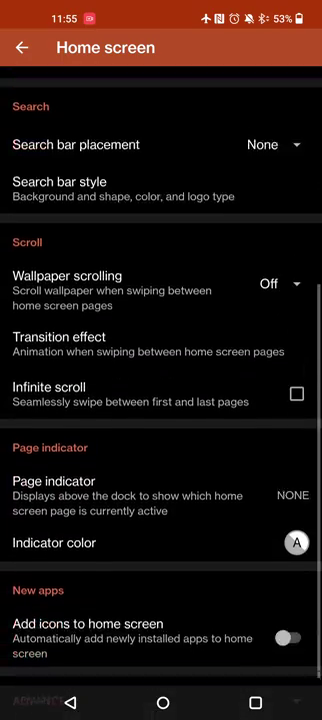
{"action": "scroll", "scroll_direction": "down", "scroll_amount": 3}
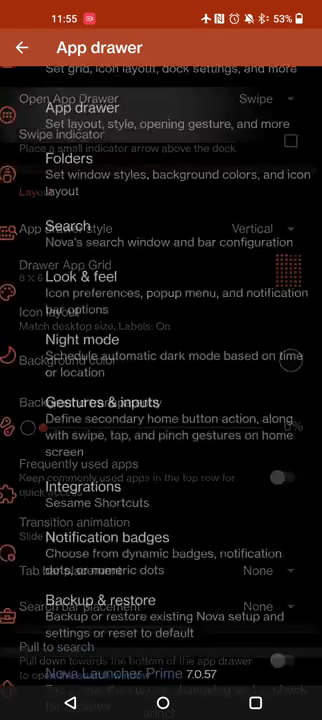
{"action": "scroll", "scroll_direction": "down", "scroll_amount": 3}
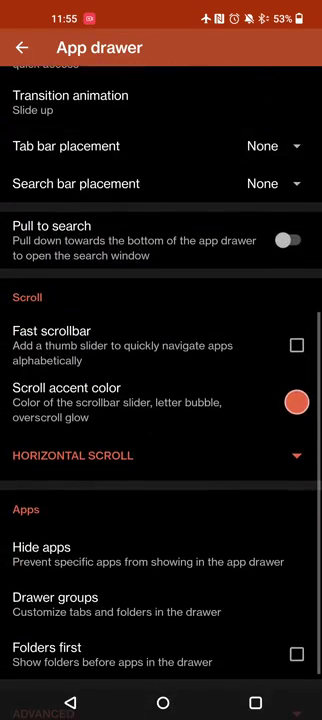
{"action": "scroll", "scroll_direction": "down", "scroll_amount": 3}
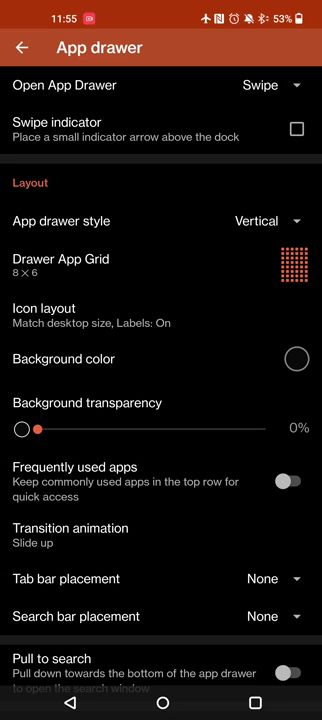
Preview the Folder icon appearance options in Folders settings, then return to the main list.
{"action": "left_click", "coordinate": [24, 48]}
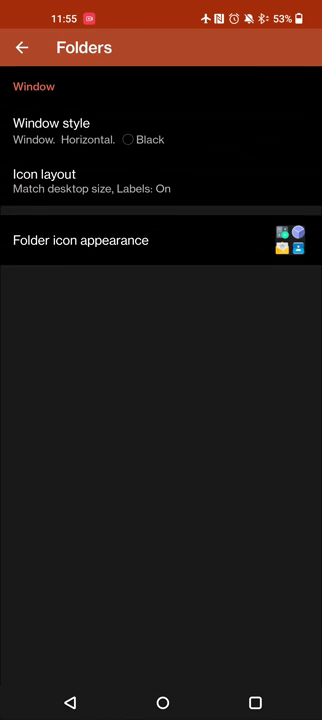
{"action": "left_click", "coordinate": [80, 240]}
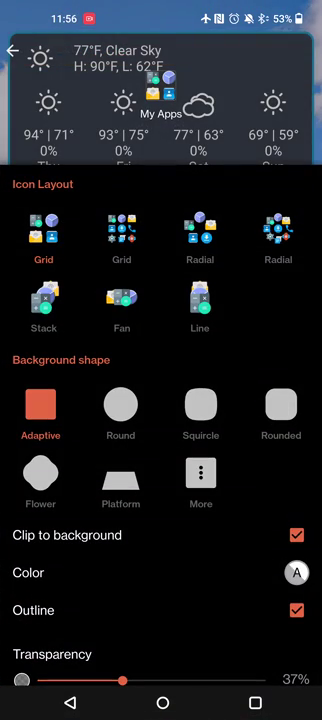
{"action": "left_click", "coordinate": [23, 48]}
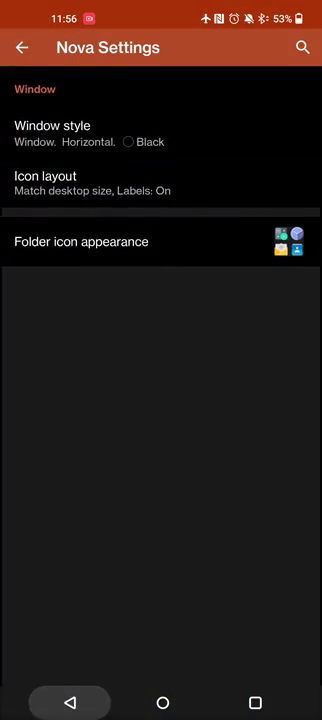
{"action": "left_click", "coordinate": [22, 47]}
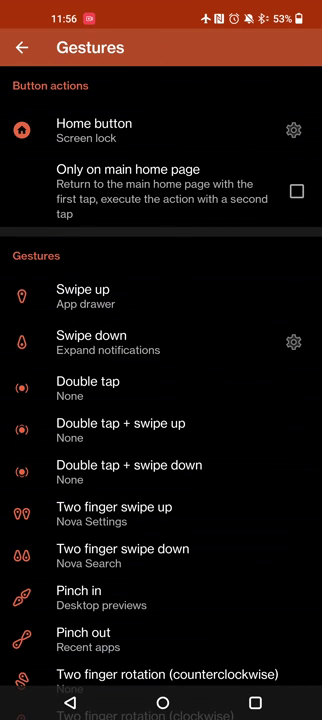
View Integrations and scroll Gestures & inputs without changes, leaving the 7 × 5 grid intact.
{"action": "left_click", "coordinate": [22, 47]}
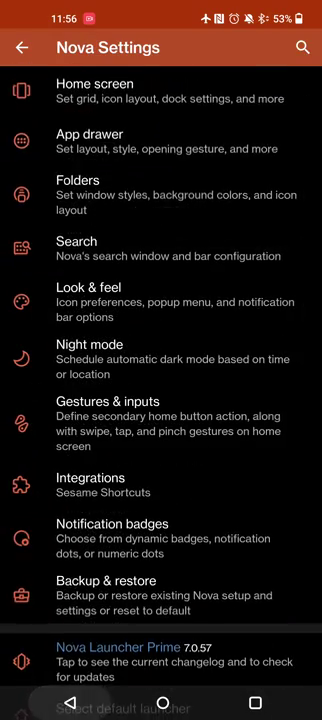
{"action": "left_click", "coordinate": [90, 485]}
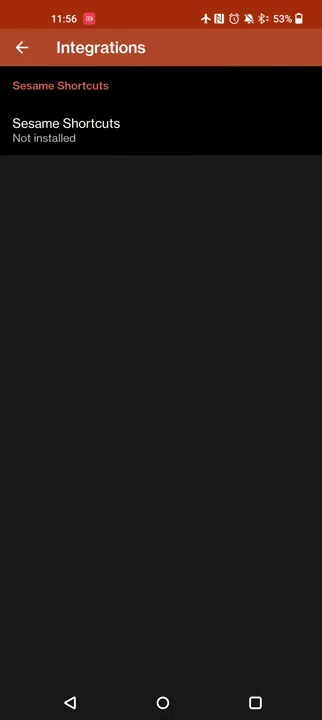
{"action": "left_click", "coordinate": [22, 47]}
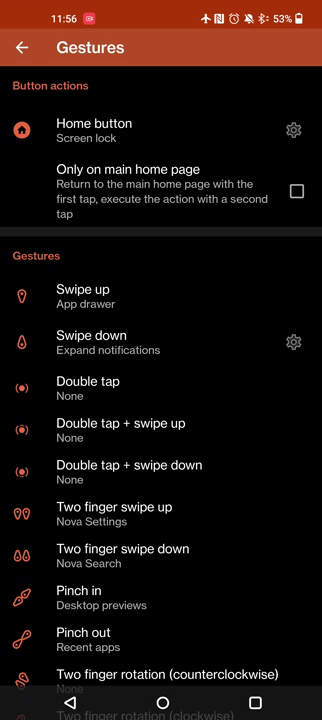
{"action": "scroll", "scroll_direction": "down", "scroll_amount": 3}
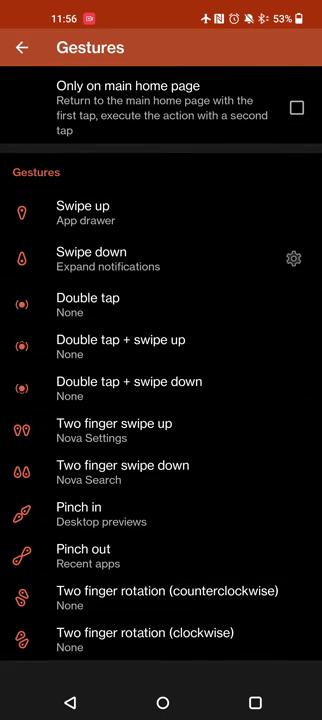
{"action": "left_click", "coordinate": [24, 47]}
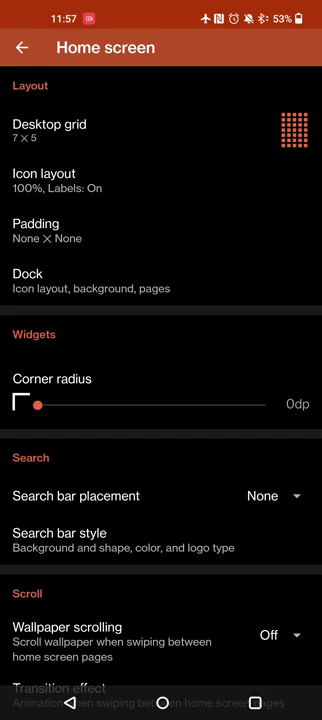
Exit Nova Settings to the home screen with the weather and music widgets.
{"action": "scroll", "scroll_direction": "down", "scroll_amount": 3}
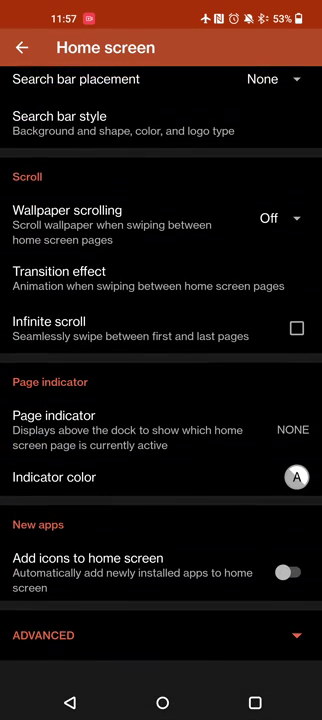
{"action": "left_click", "coordinate": [24, 48]}
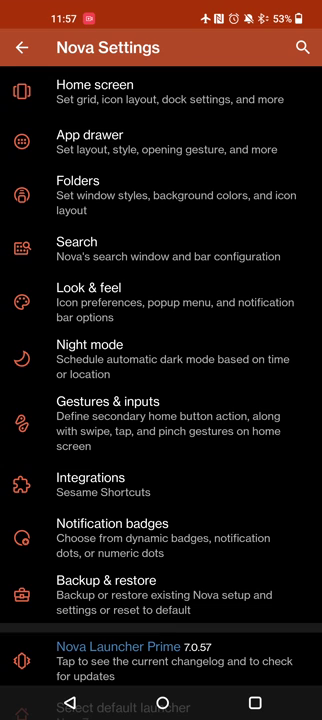
{"action": "key", "text": "home"}
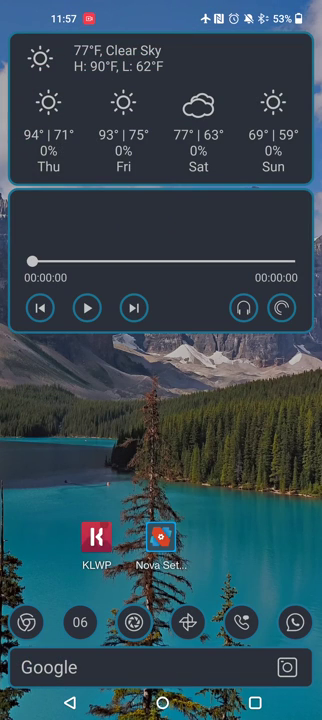